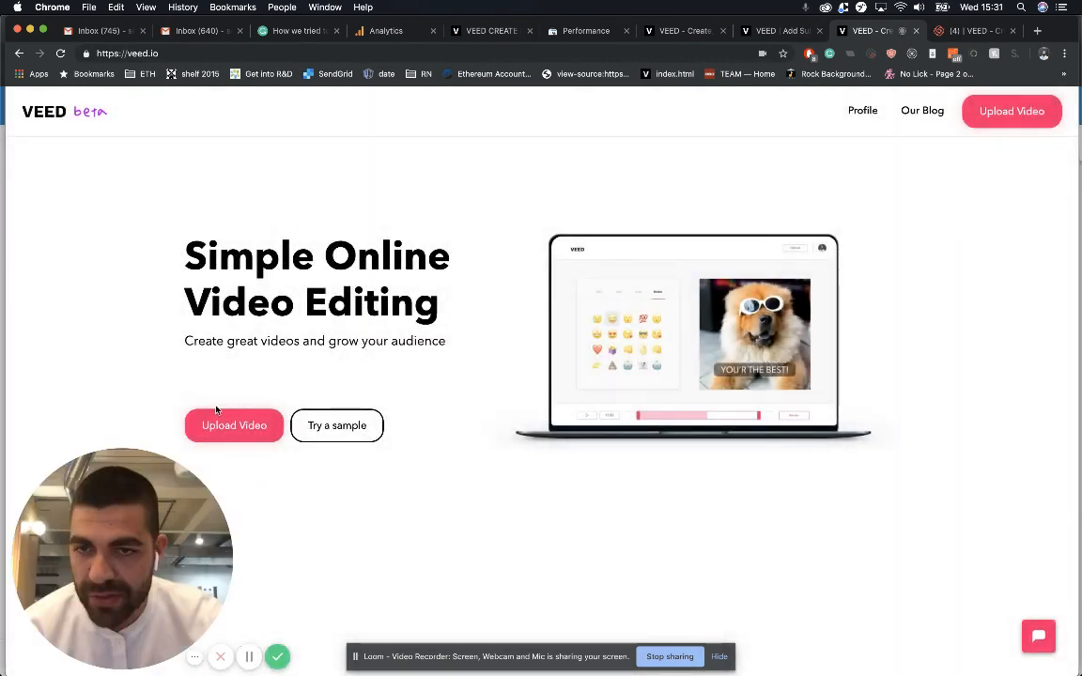
# Step: Upload the street video file and open it in the VEED editor
pyautogui.click(233, 425)
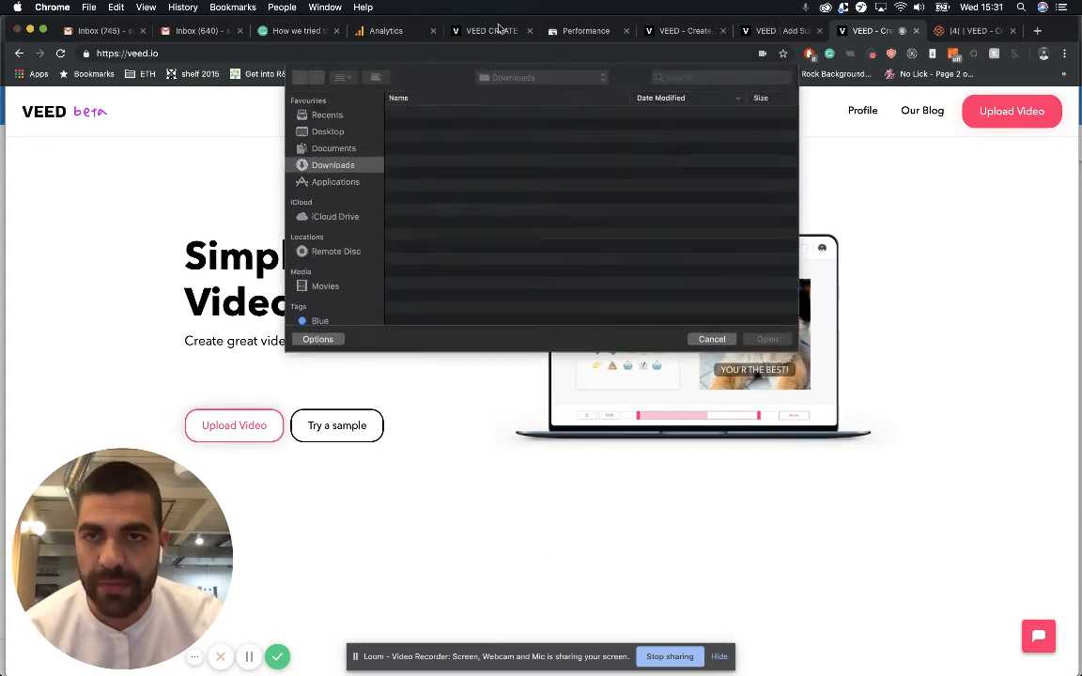
pyautogui.click(711, 339)
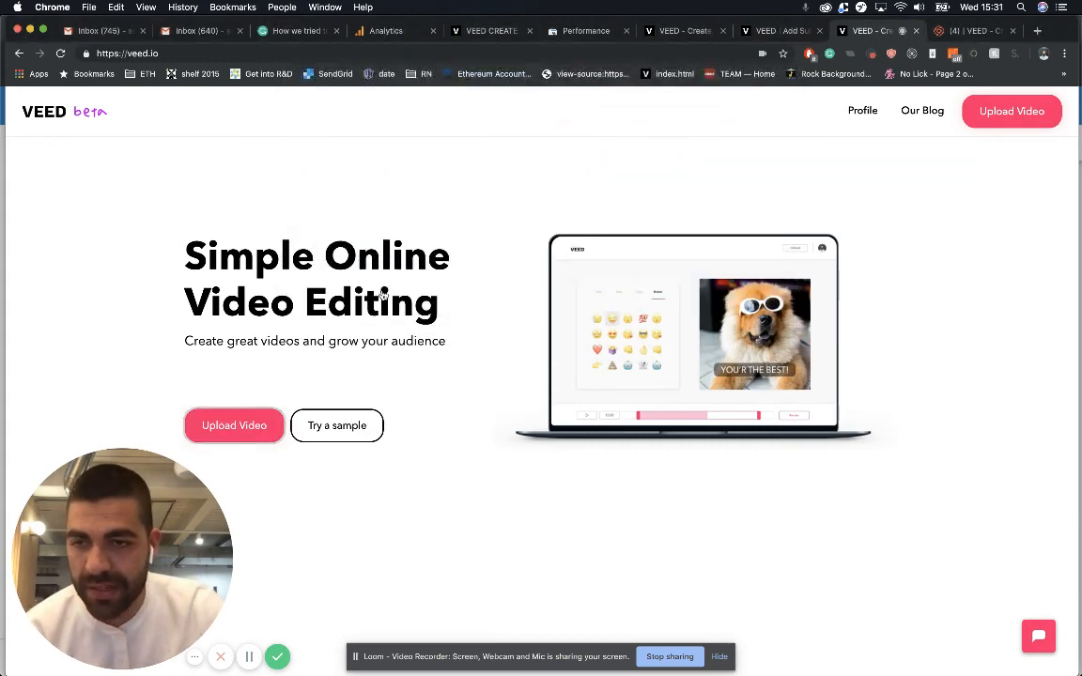
pyautogui.click(234, 426)
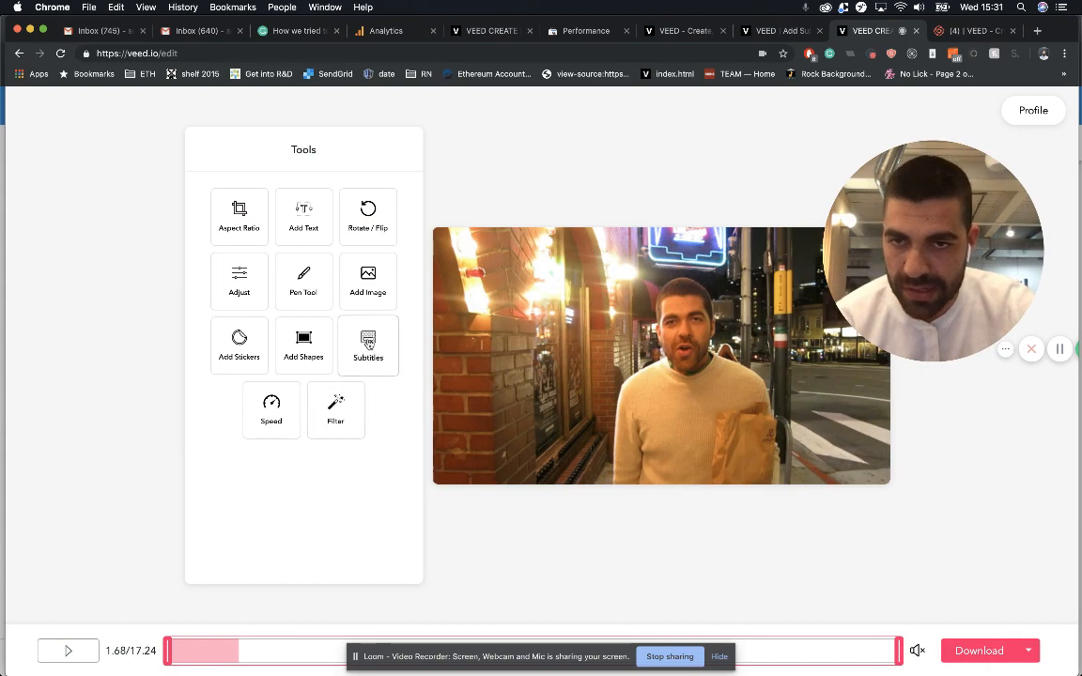
# Step: Open the Subtitles tool and play the clip from the beginning
pyautogui.click(367, 344)
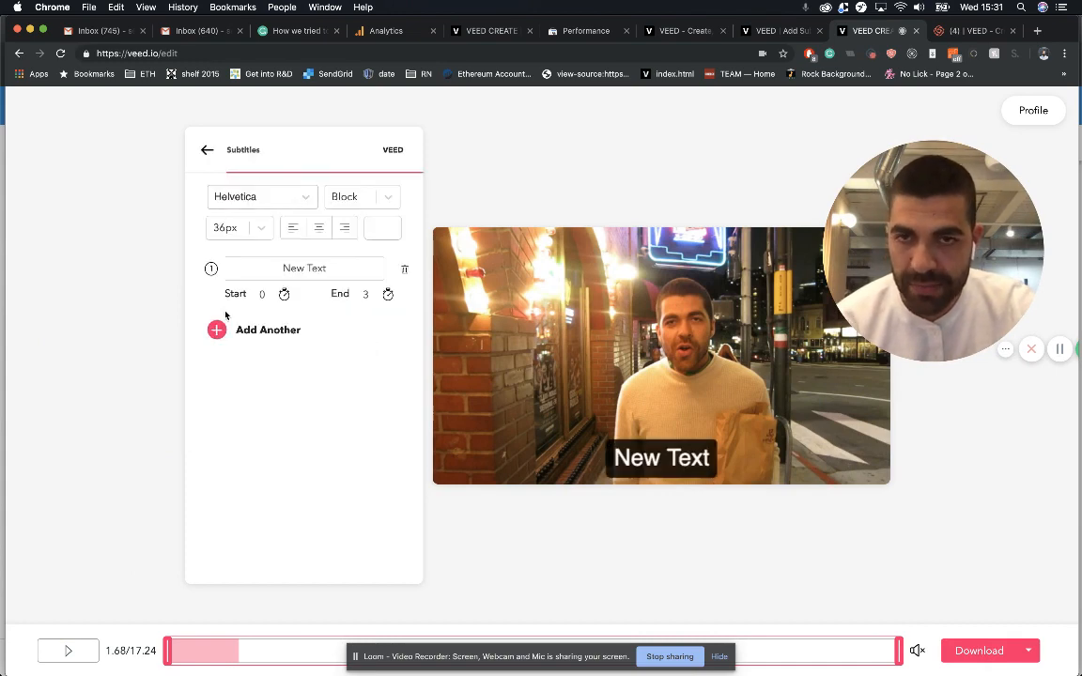
pyautogui.click(68, 650)
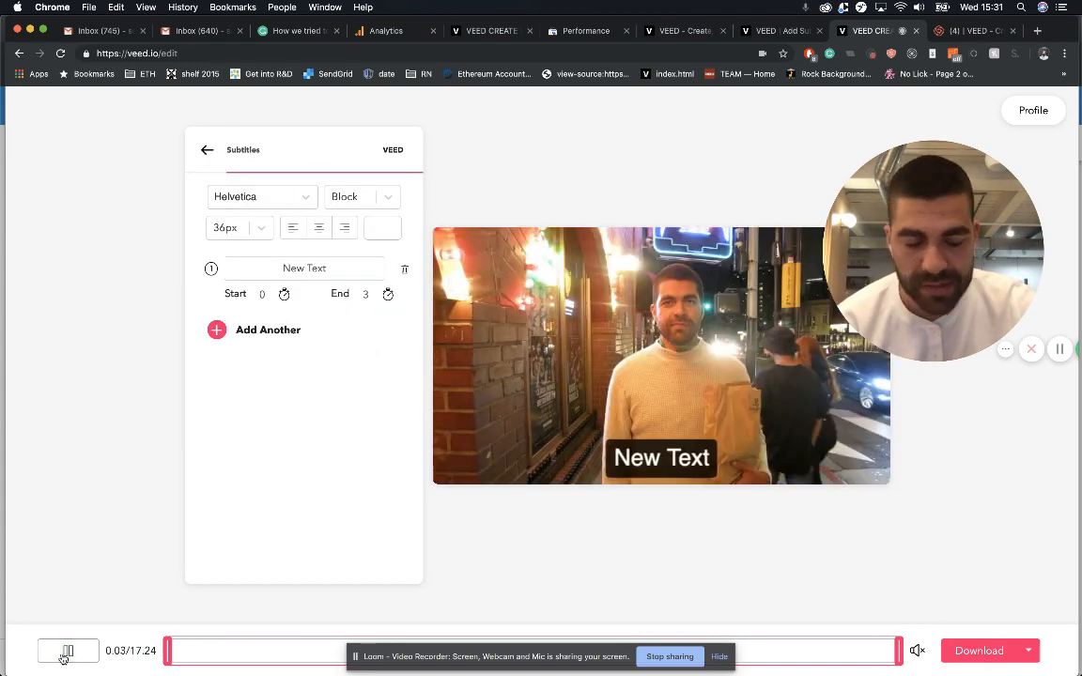
pyautogui.click(68, 651)
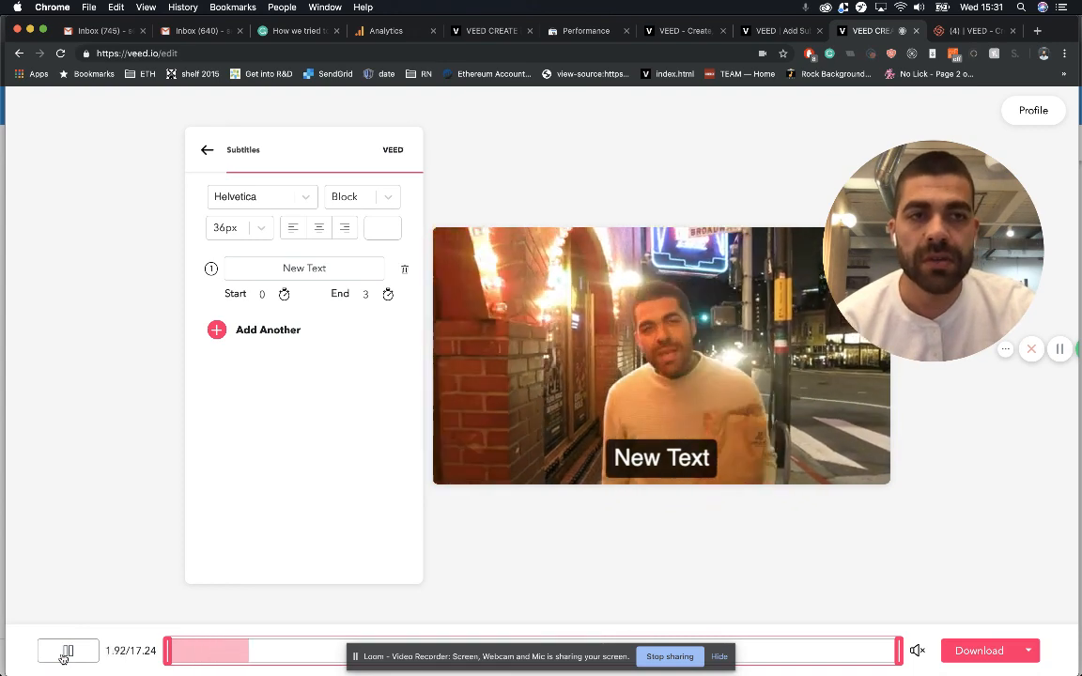
# Step: Enter 'Yo sabba from veed here' as the first subtitle, ending at 2.88 seconds
pyautogui.click(67, 650)
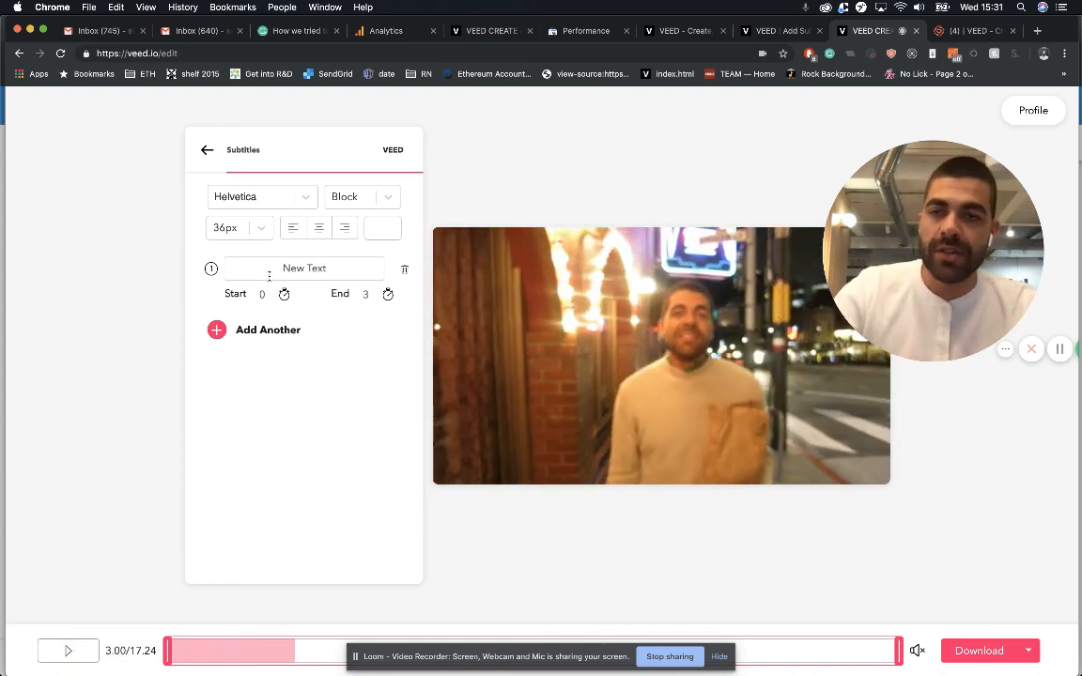
pyautogui.write('Yo sabb from veed')
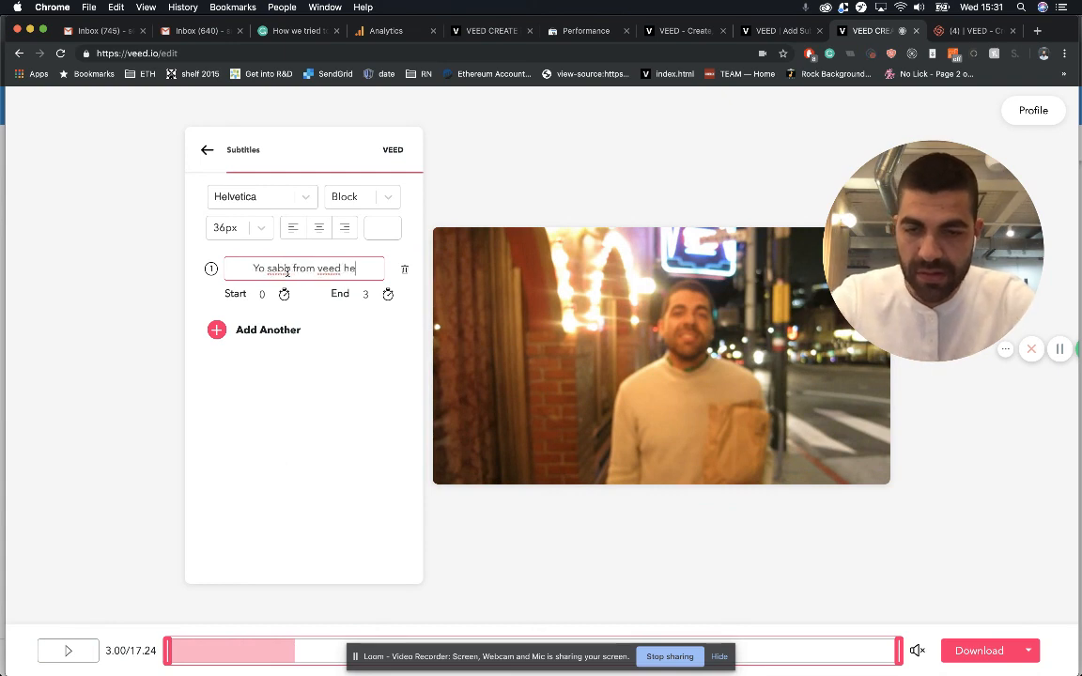
pyautogui.write('here')
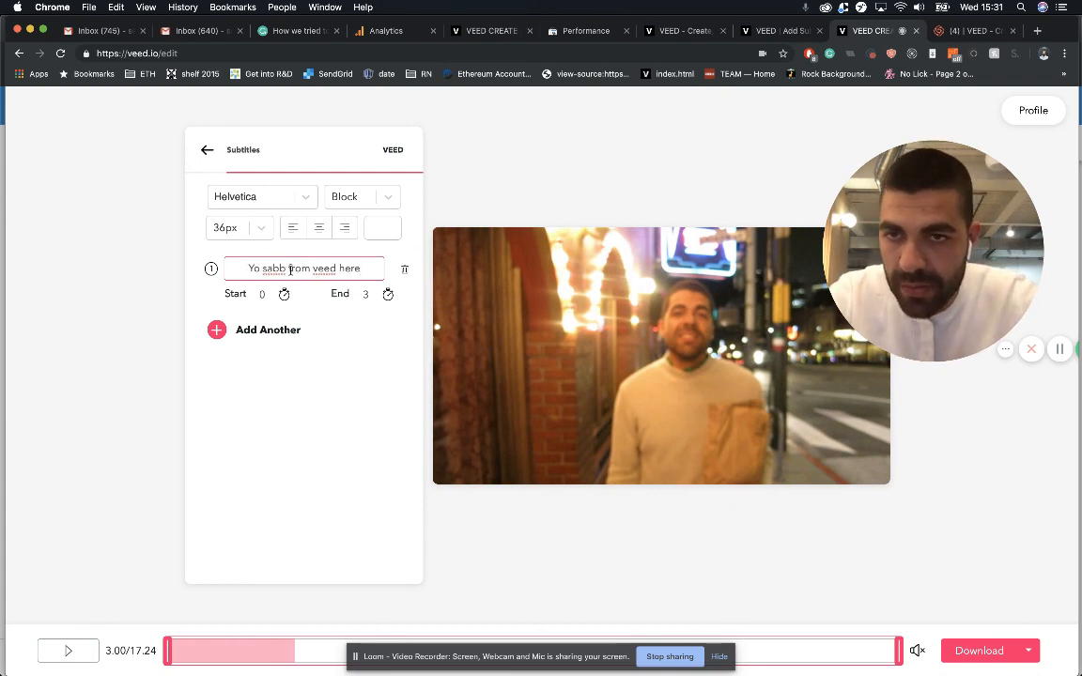
pyautogui.write('a')
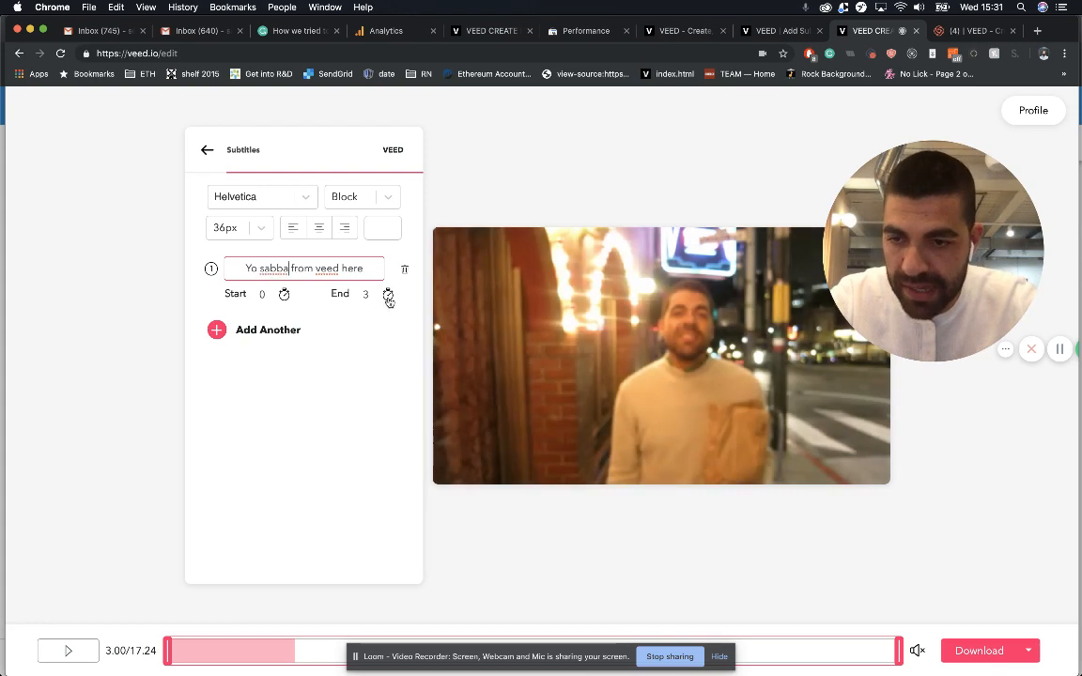
pyautogui.click(274, 651)
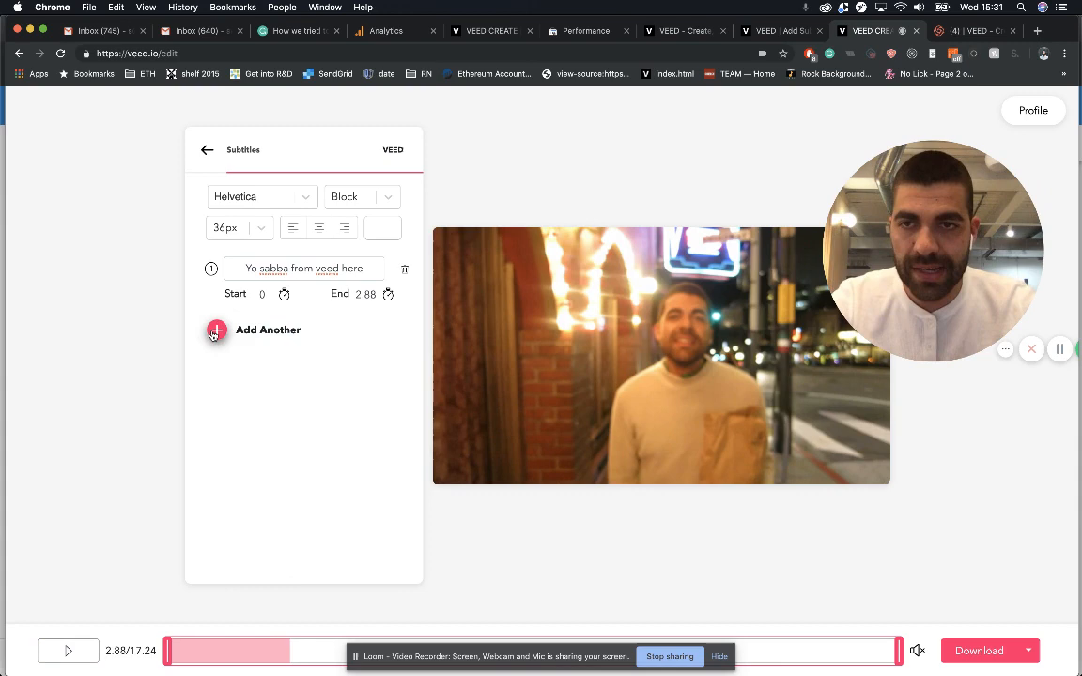
# Step: Add a second subtitle reading 'So most people are watching videos'
pyautogui.click(216, 329)
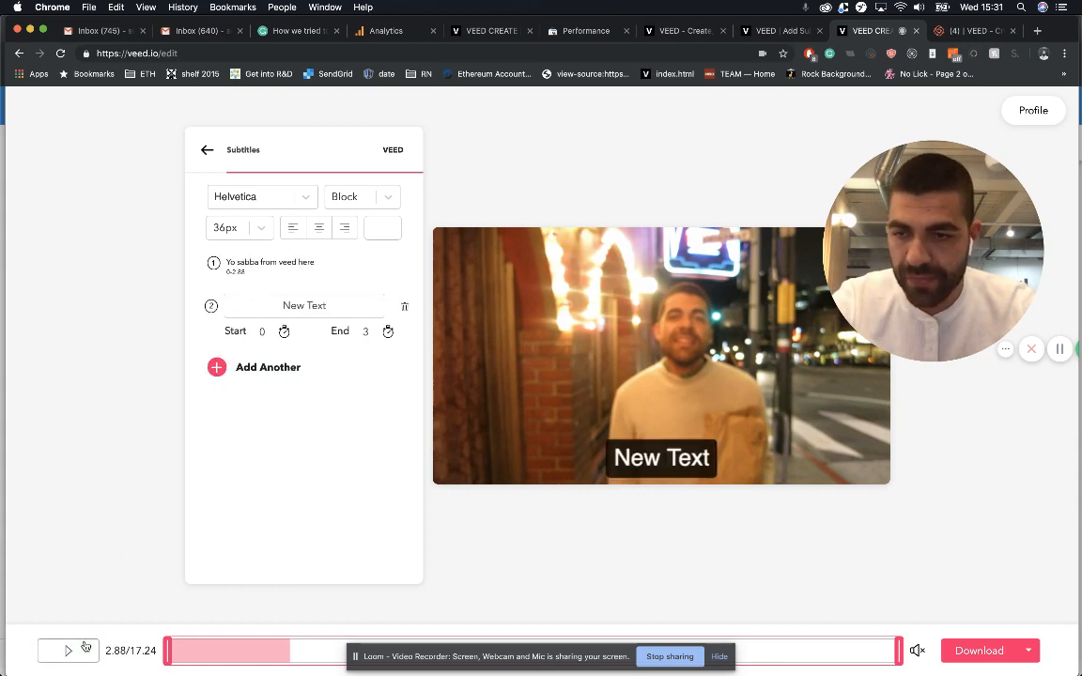
pyautogui.click(68, 649)
pyautogui.write('NS')
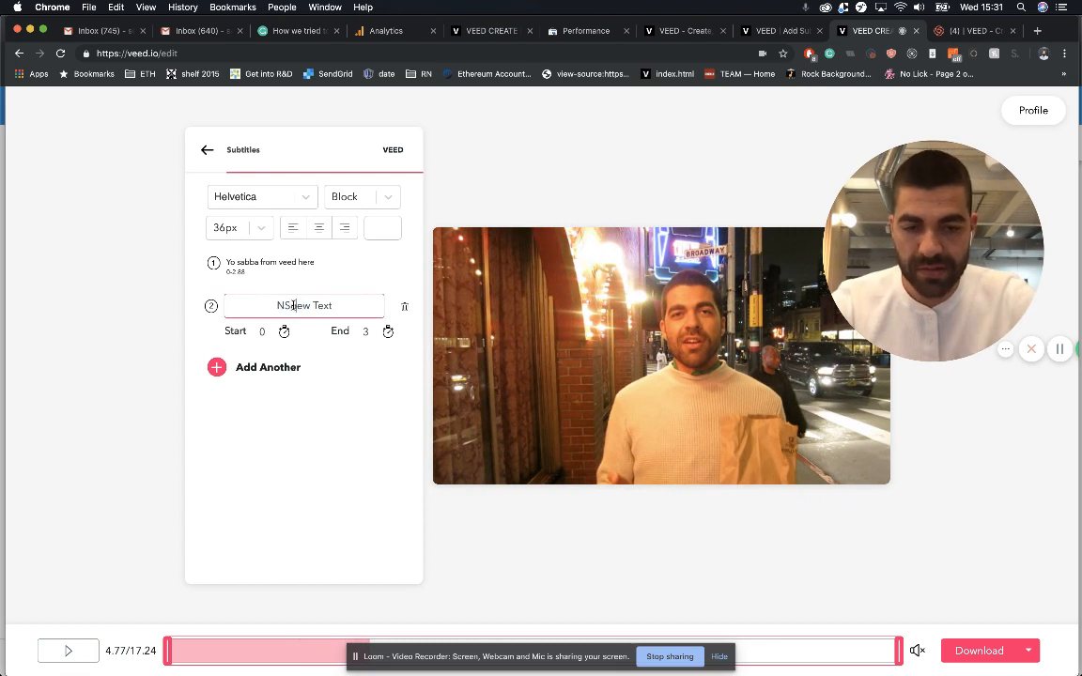
pyautogui.write('I sc')
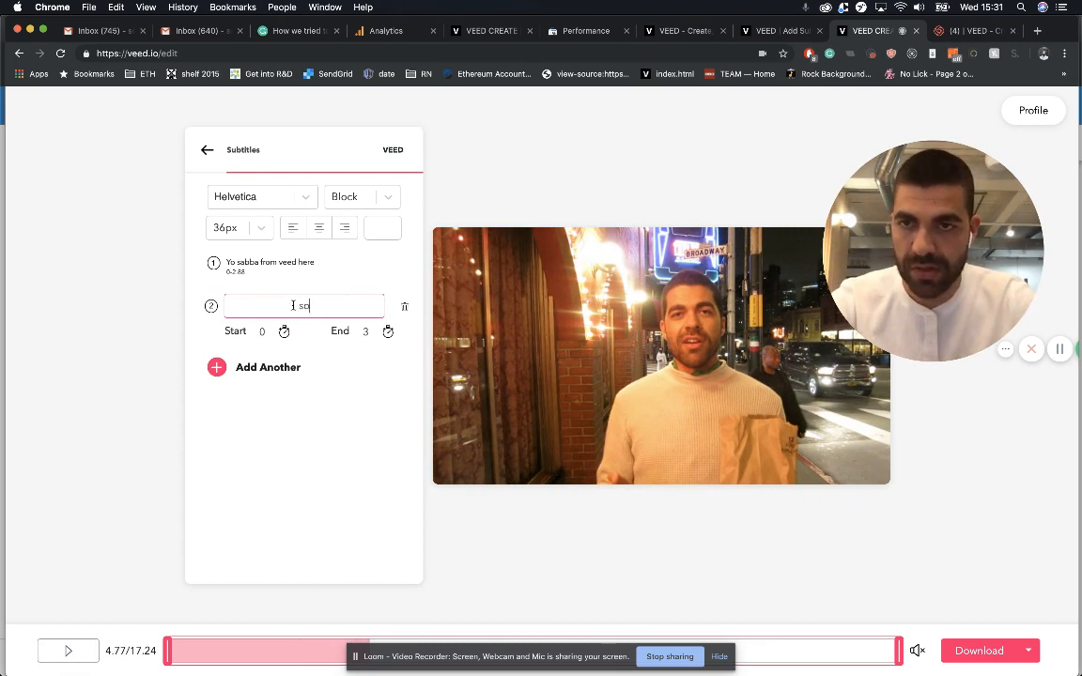
pyautogui.write('So most people')
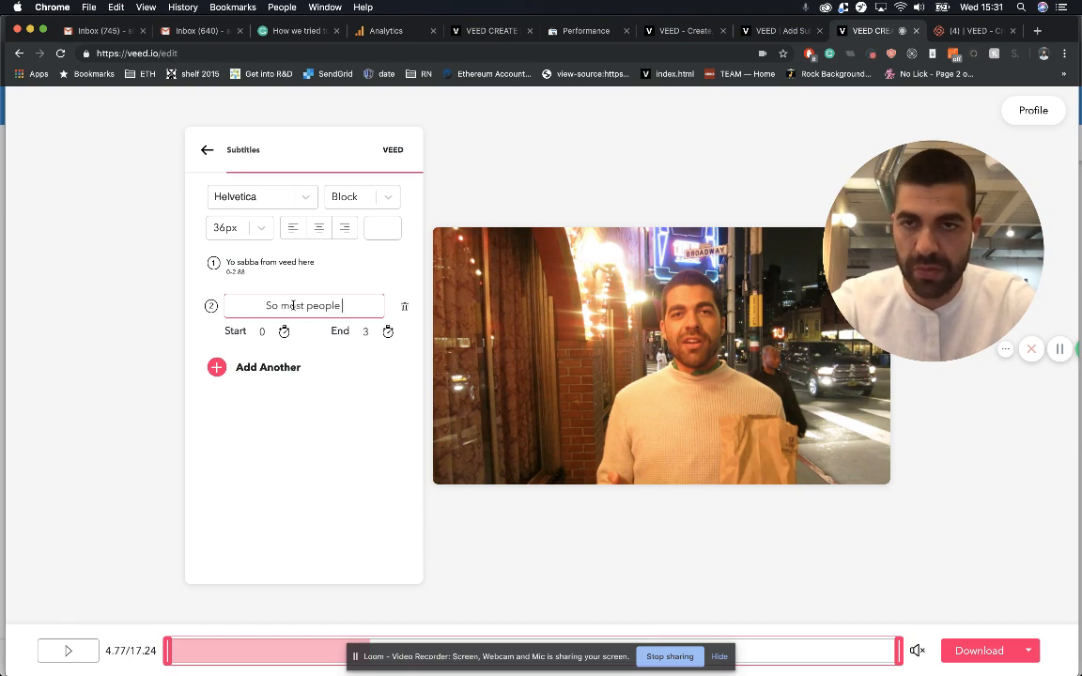
pyautogui.write('are watching videos')
pyautogui.click(263, 331)
pyautogui.write('2.88')
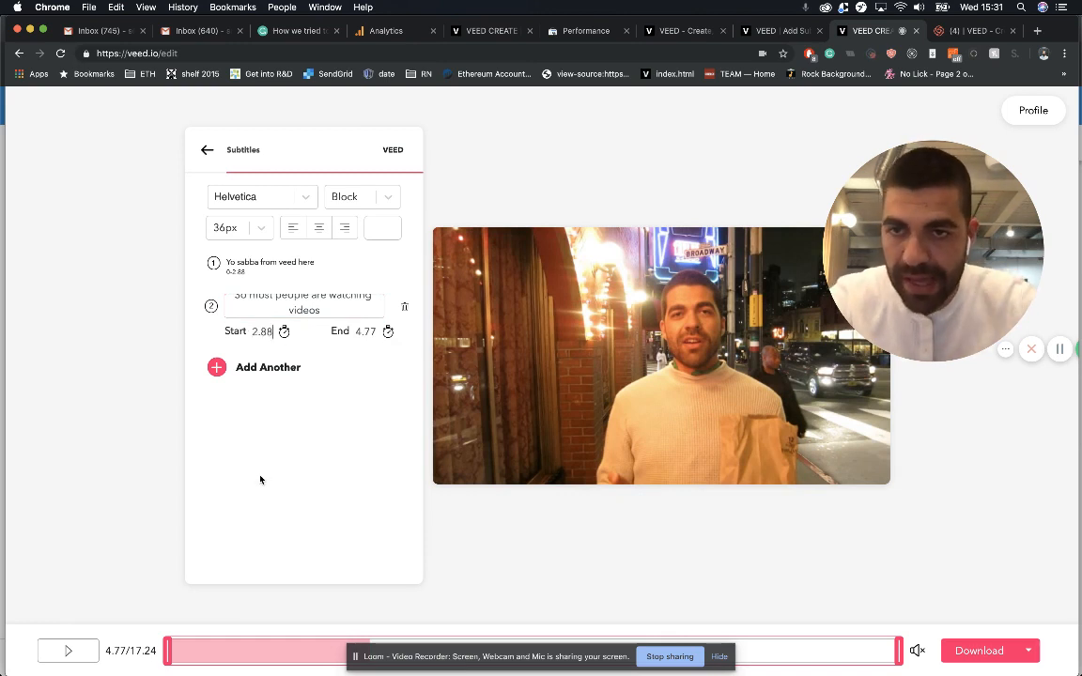
# Step: Time the second subtitle from 2.88 to 4.77 seconds and replay to review both
pyautogui.click(67, 650)
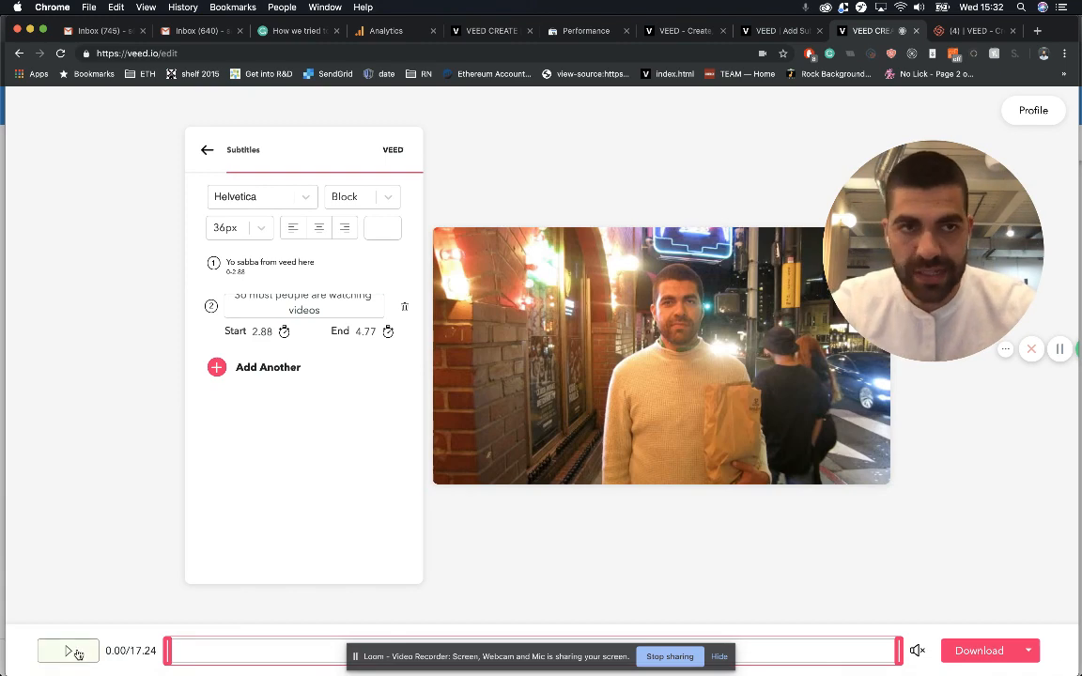
pyautogui.click(68, 650)
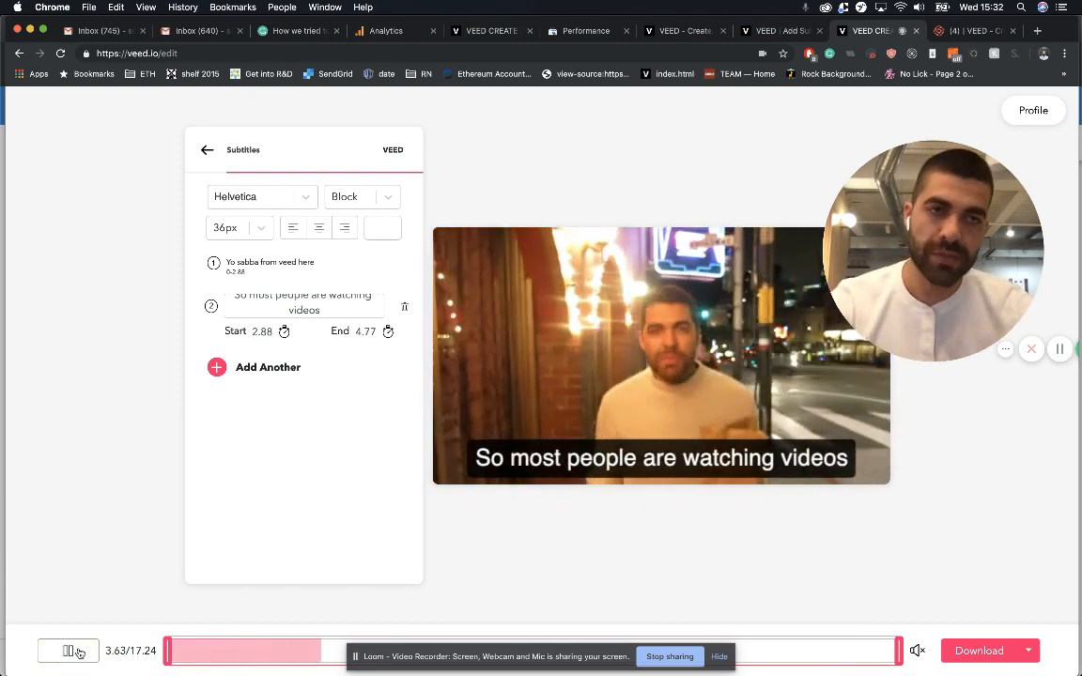
pyautogui.click(75, 650)
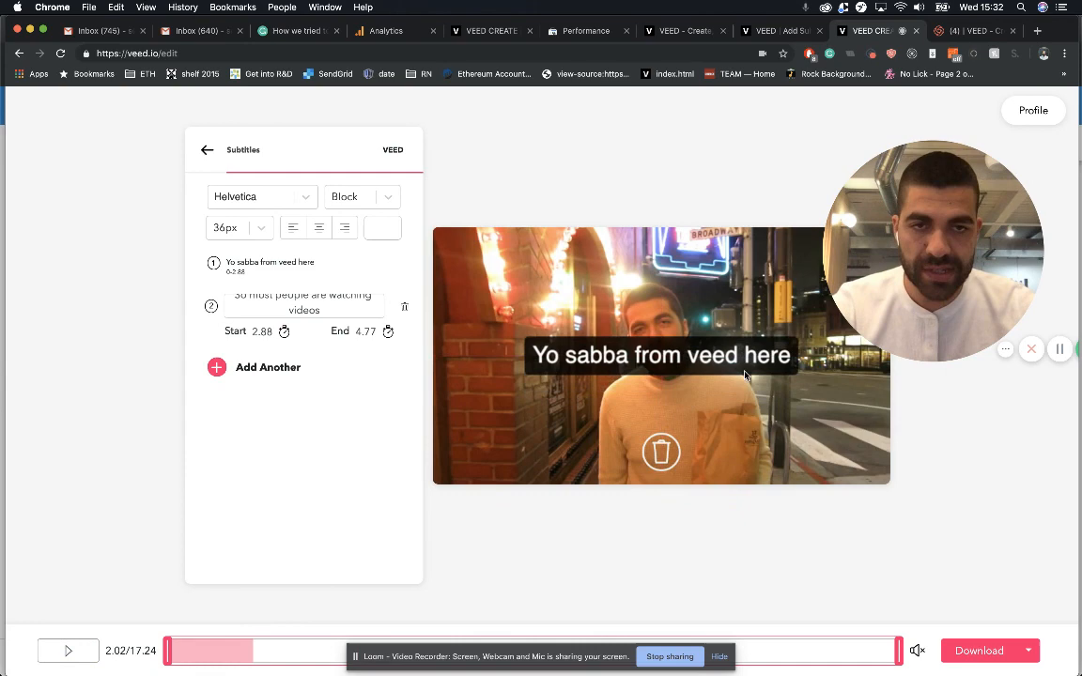
# Step: Style the subtitles in yellow Young Serif with a Block background
pyautogui.click(362, 197)
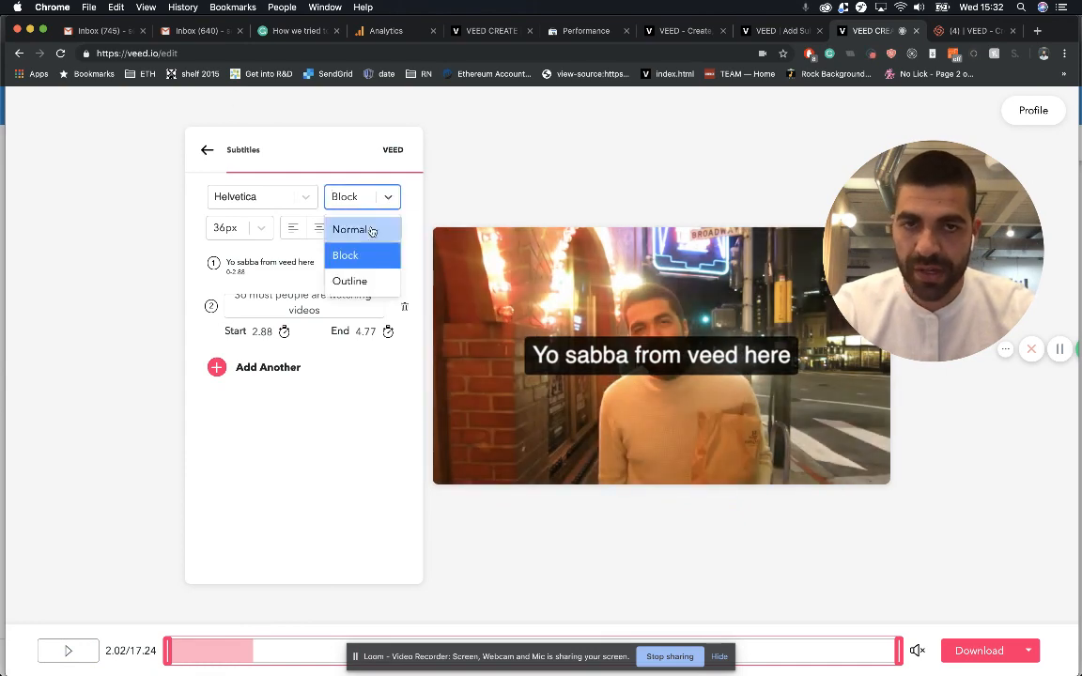
pyautogui.click(261, 196)
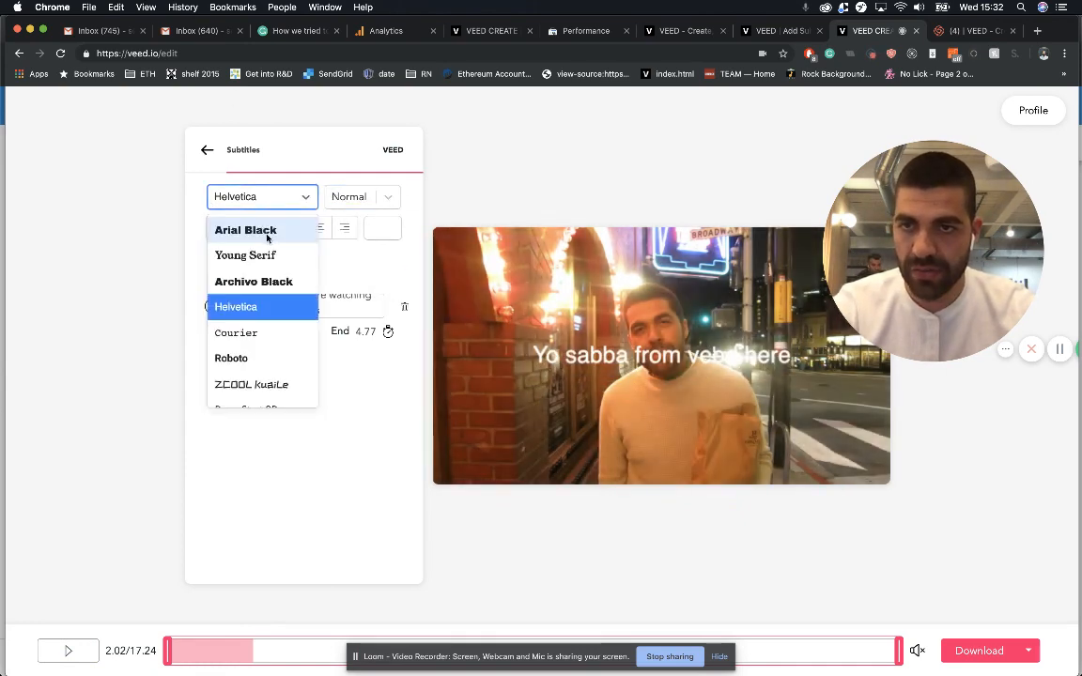
pyautogui.click(253, 281)
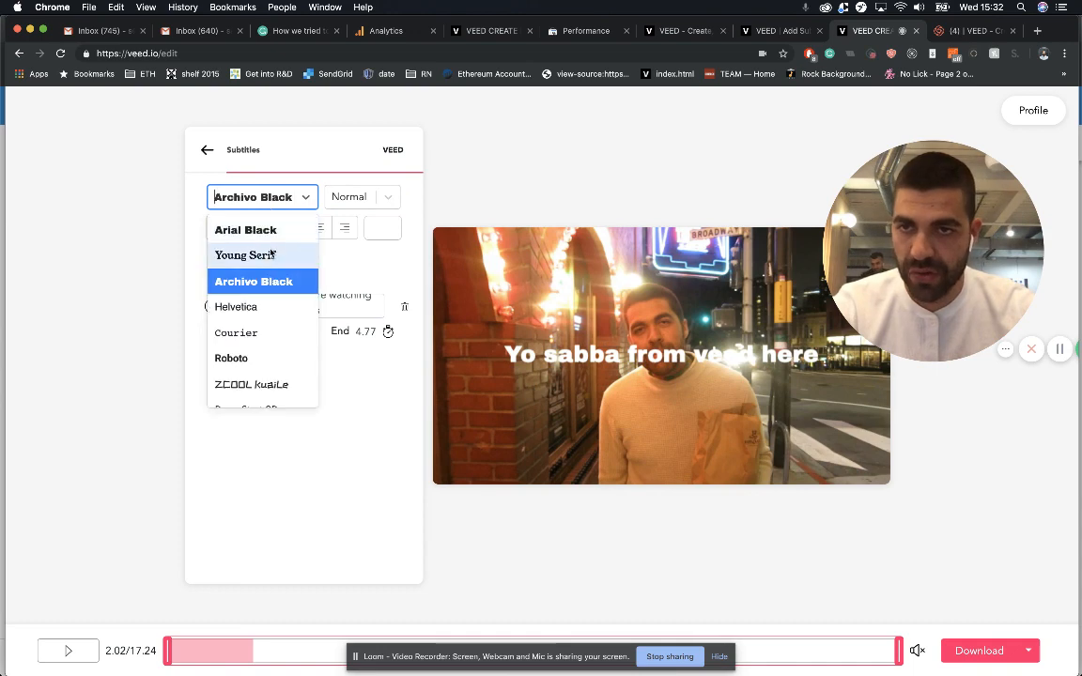
pyautogui.click(245, 255)
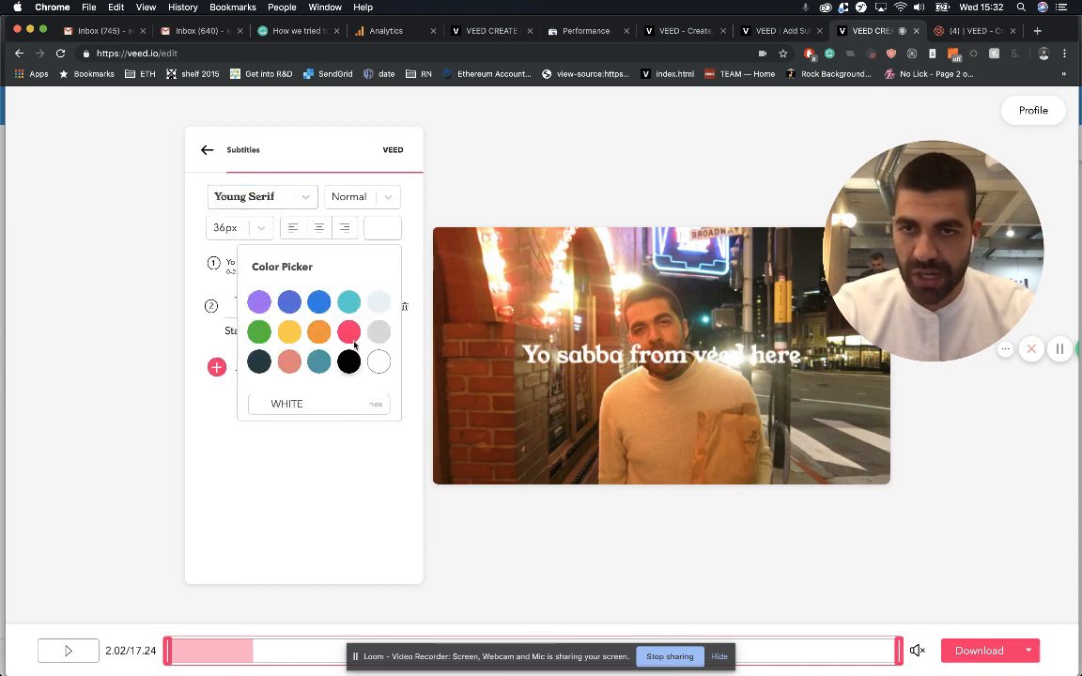
pyautogui.click(289, 331)
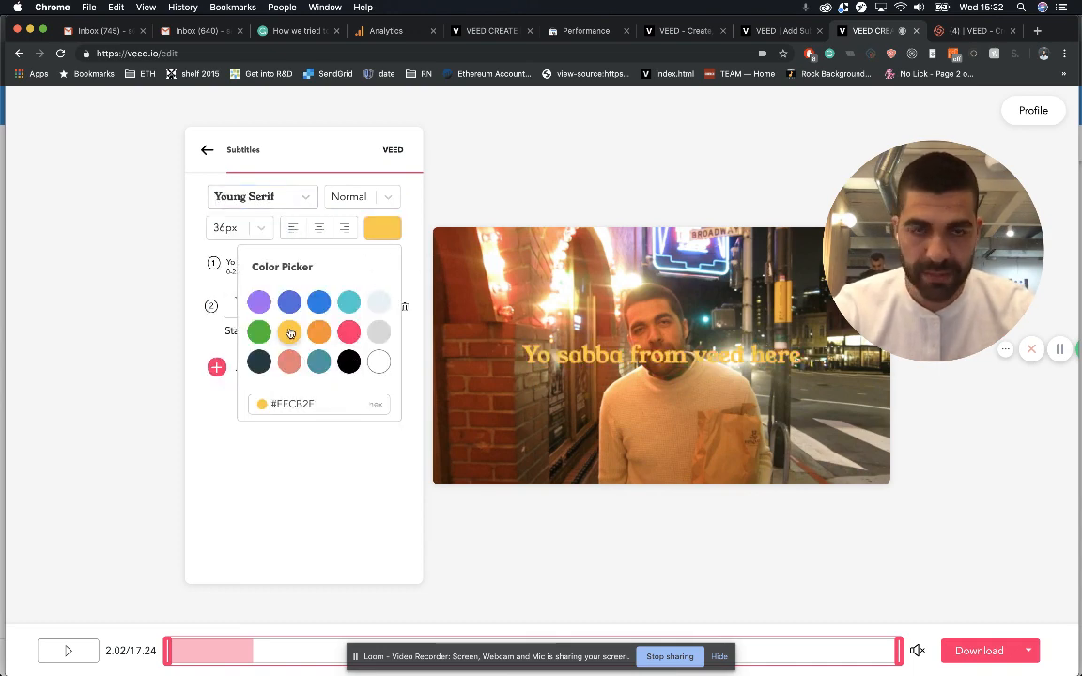
pyautogui.click(361, 196)
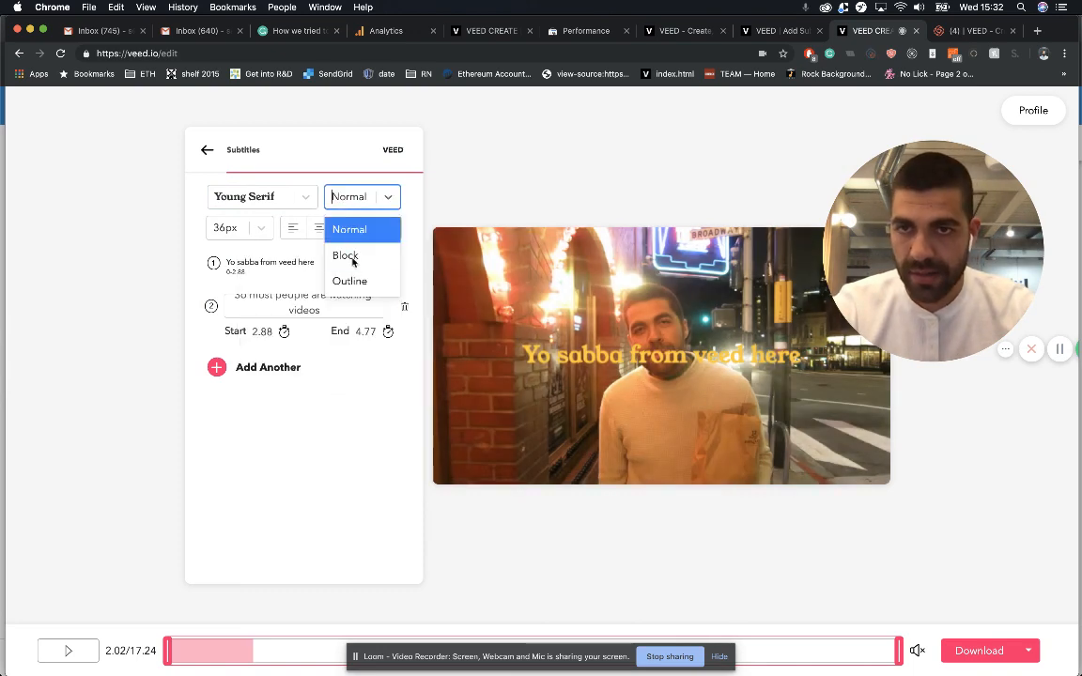
pyautogui.click(344, 255)
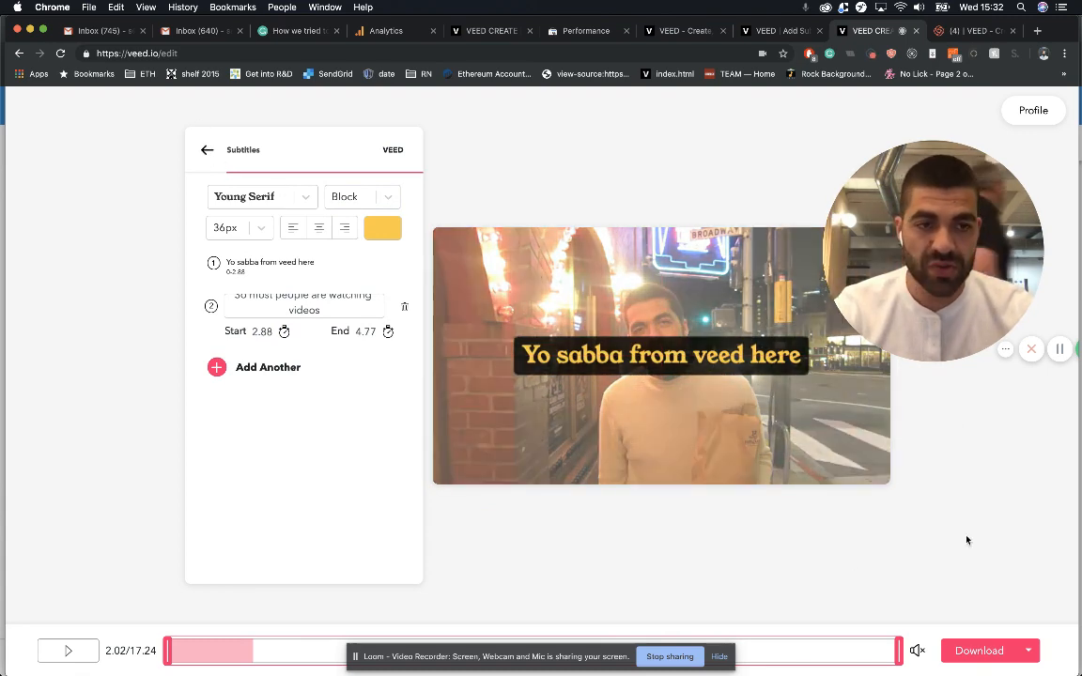
# Step: Change the video's aspect ratio to Square
pyautogui.click(207, 150)
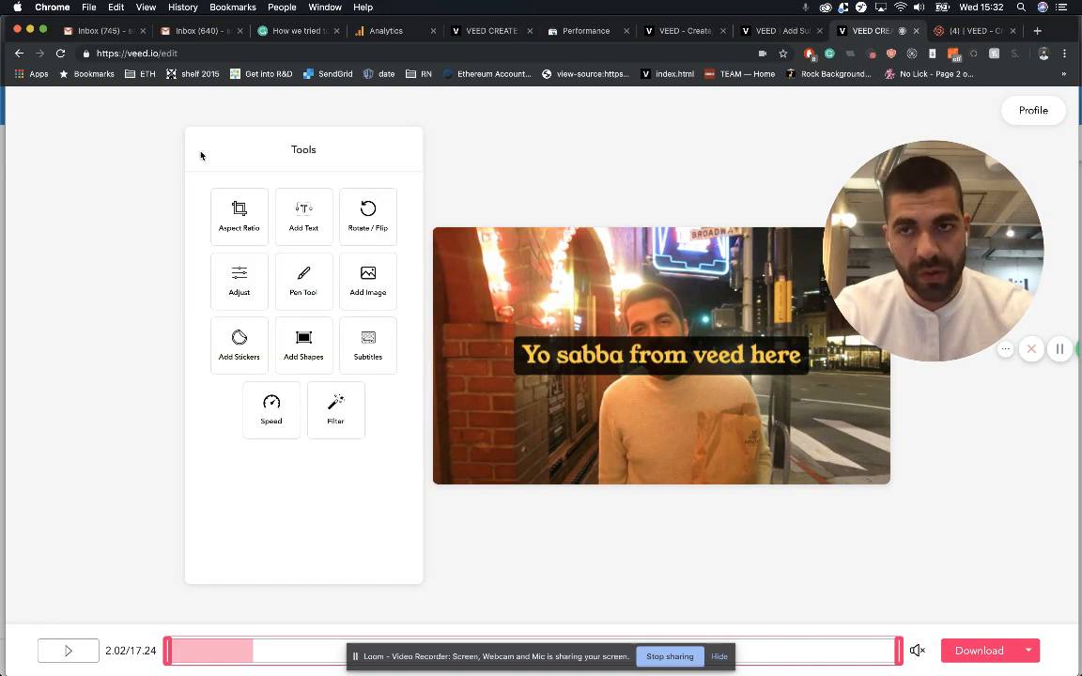
pyautogui.click(239, 216)
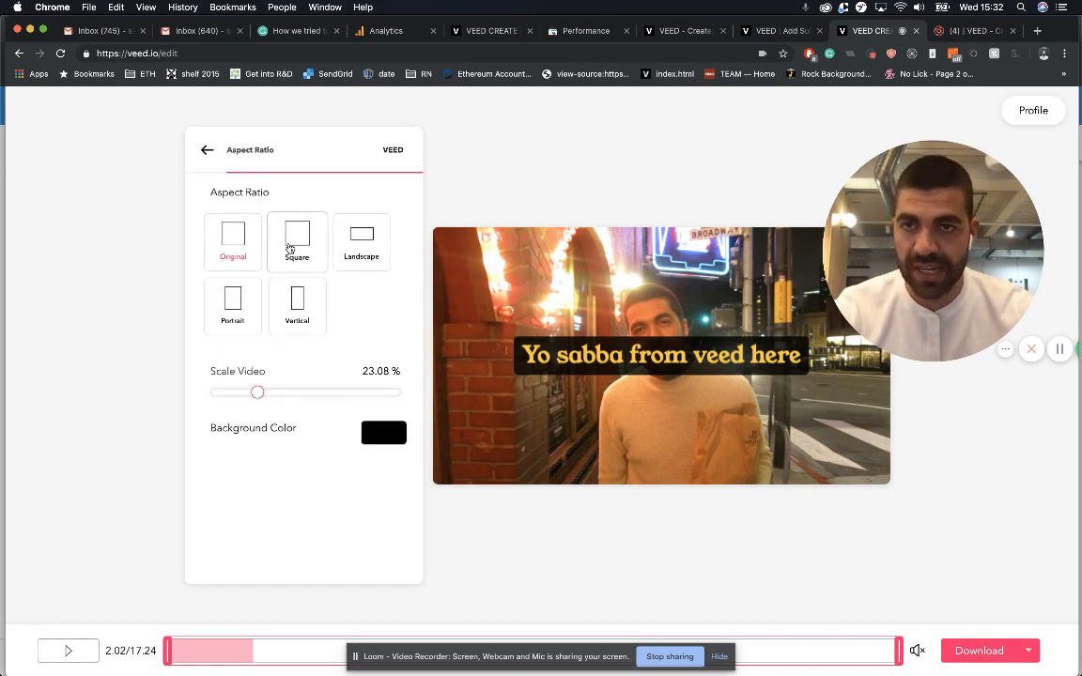
pyautogui.click(297, 241)
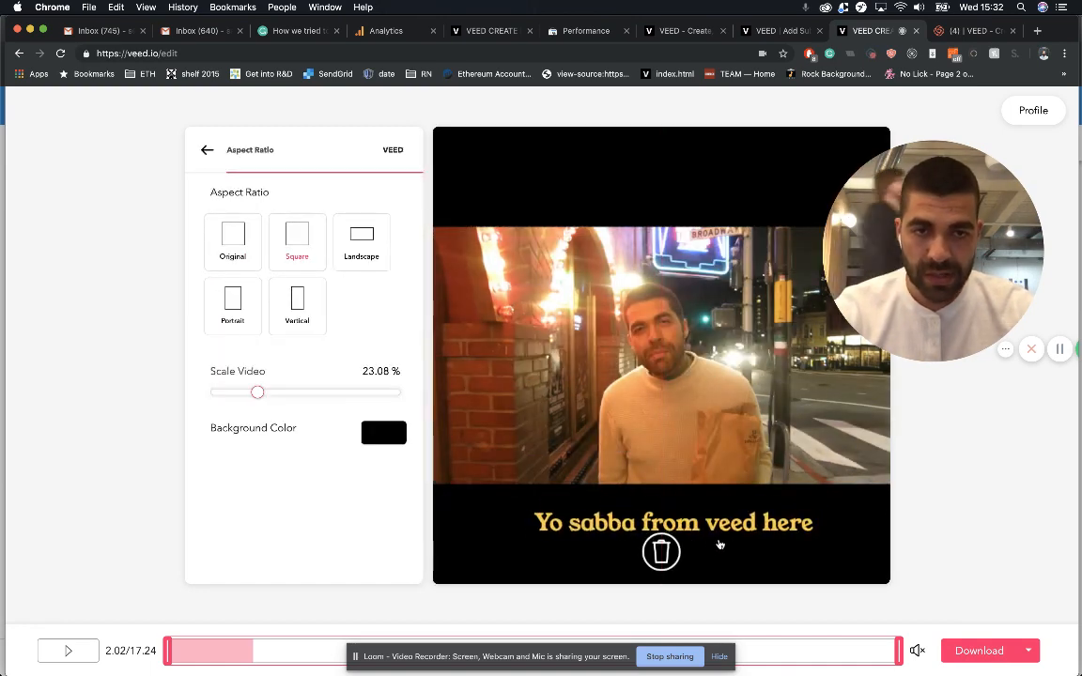